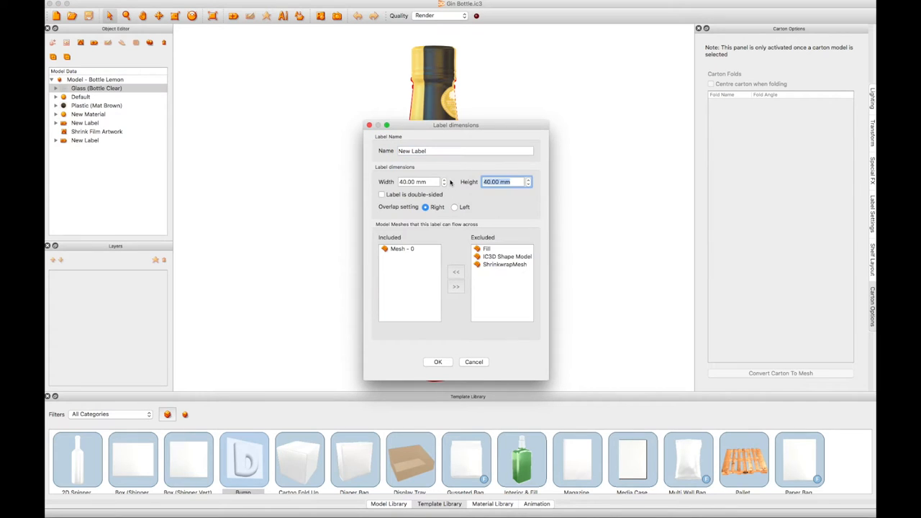
Confirm the 40 × 40 mm Seal Label so it appears blank on the bottle.
{"action": "left_click", "coordinate": [438, 363]}
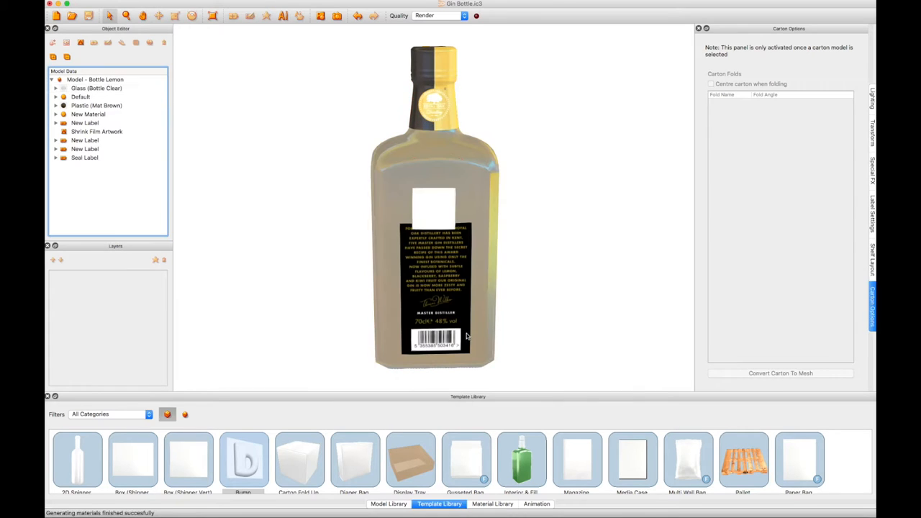
{"action": "left_click", "coordinate": [83, 157]}
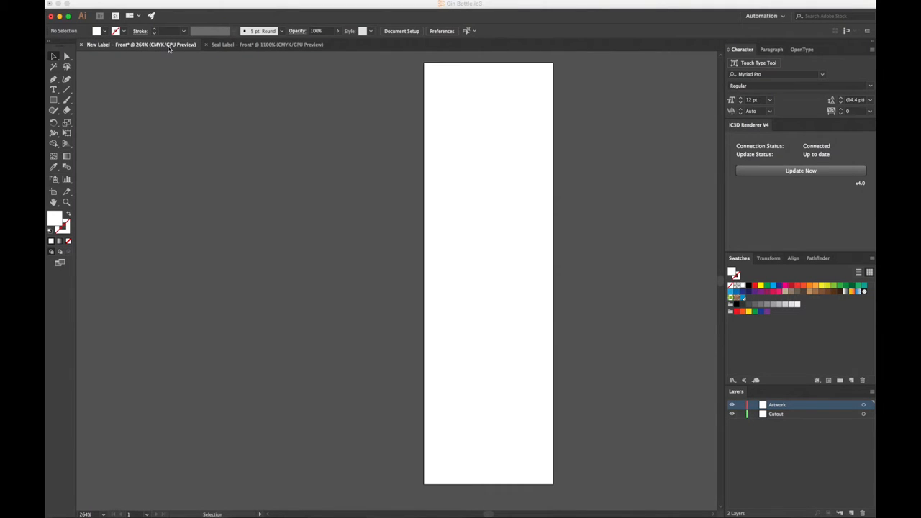
{"action": "mouse_move", "coordinate": [92, 9]}
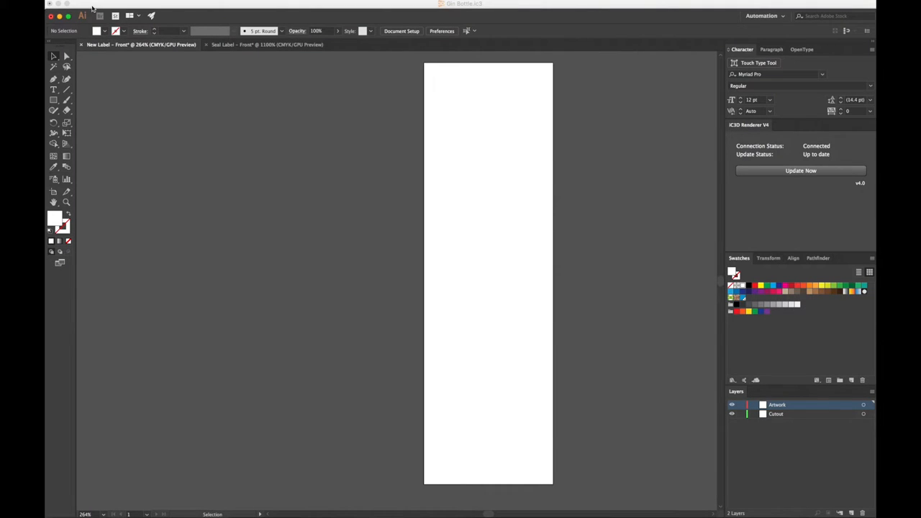
Place the Royal Oak Distillery tree logo file onto the Seal Label front artboard.
{"action": "left_click", "coordinate": [121, 3]}
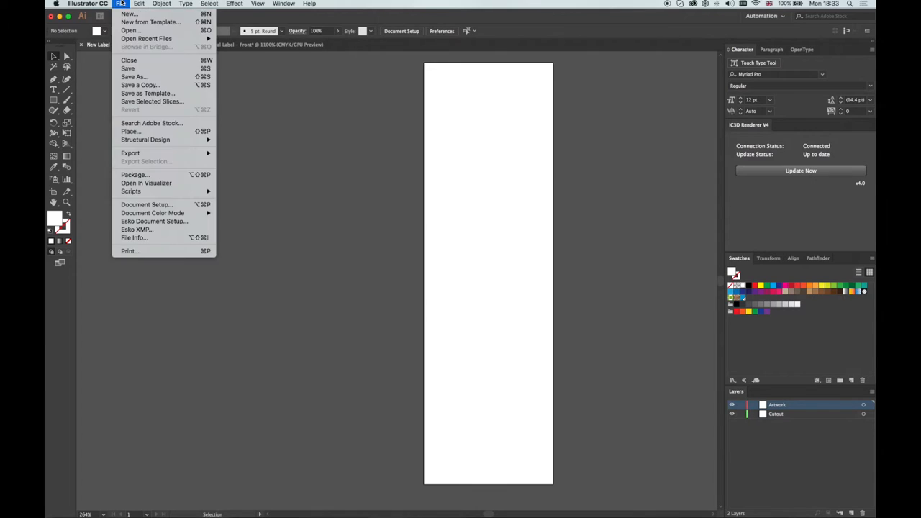
{"action": "left_click", "coordinate": [130, 131]}
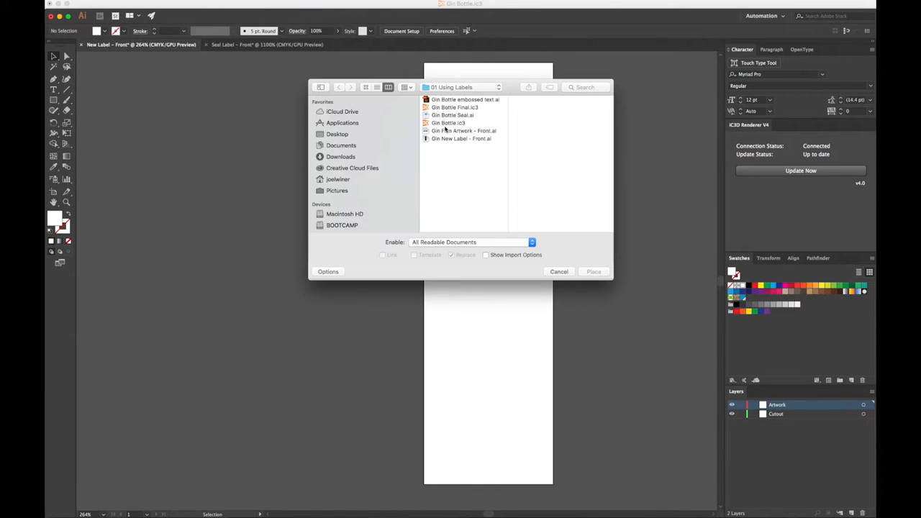
{"action": "left_click", "coordinate": [592, 270]}
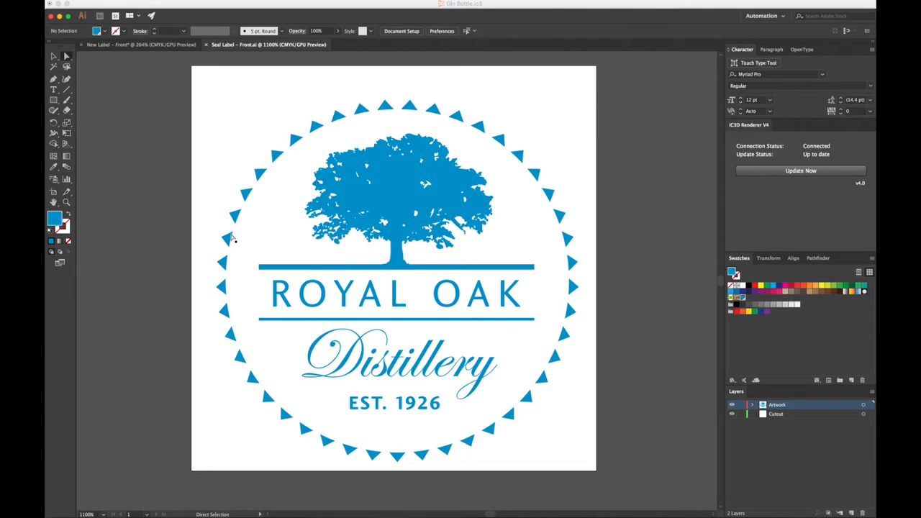
{"action": "left_click", "coordinate": [227, 239]}
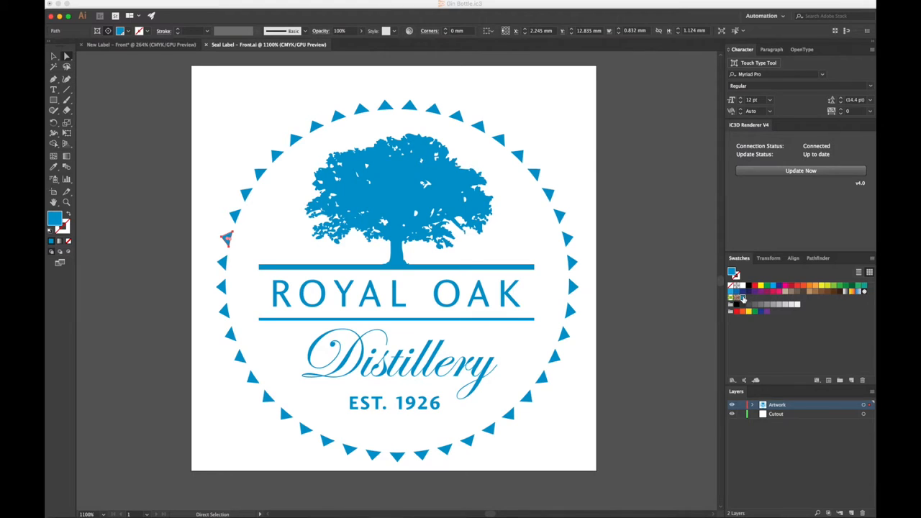
{"action": "double_click", "coordinate": [743, 296]}
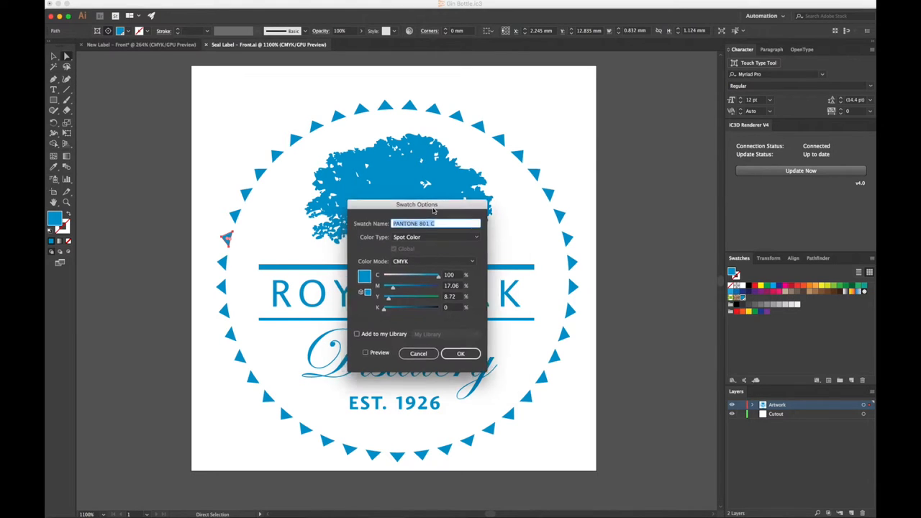
{"action": "left_click_drag", "start_coordinate": [417, 204], "coordinate": [658, 172]}
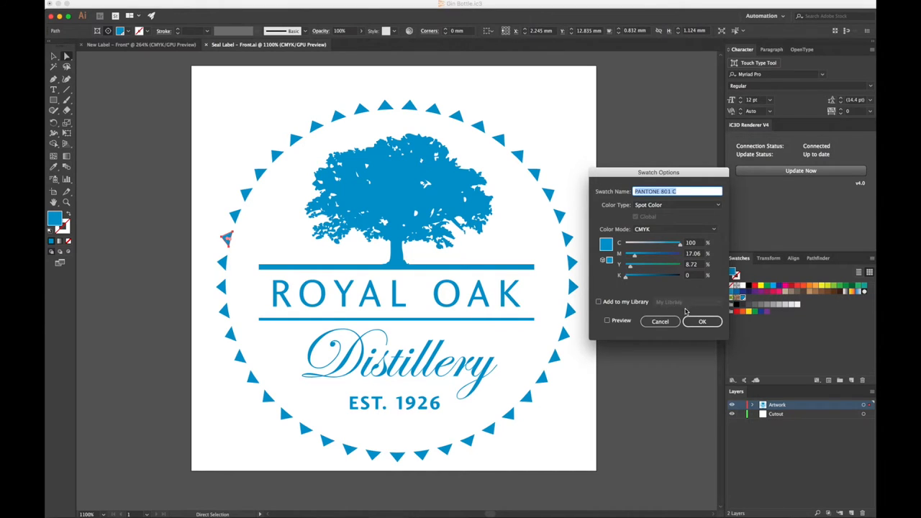
{"action": "mouse_move", "coordinate": [659, 321]}
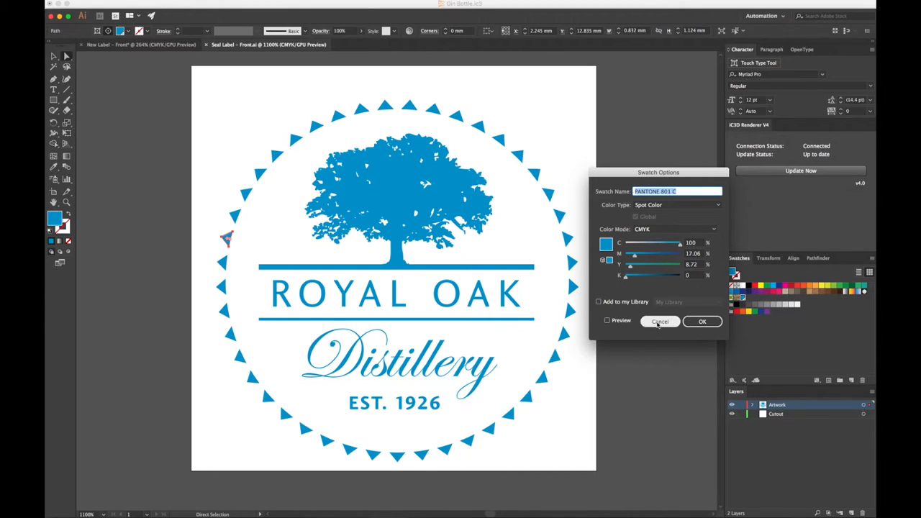
{"action": "left_click", "coordinate": [659, 321]}
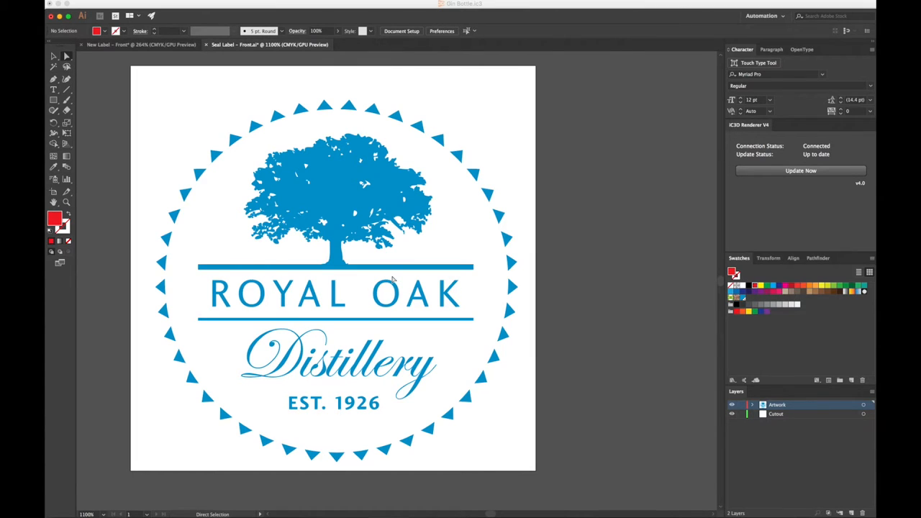
{"action": "mouse_move", "coordinate": [763, 245]}
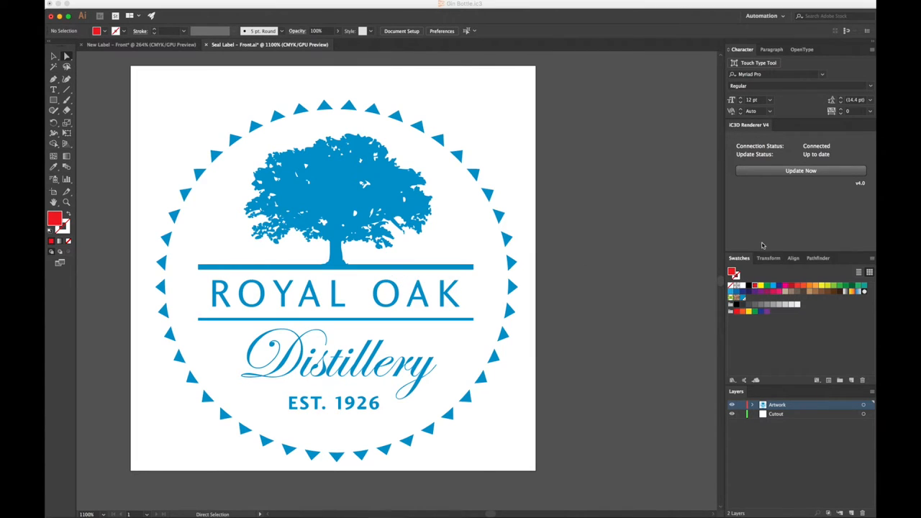
{"action": "mouse_move", "coordinate": [761, 209]}
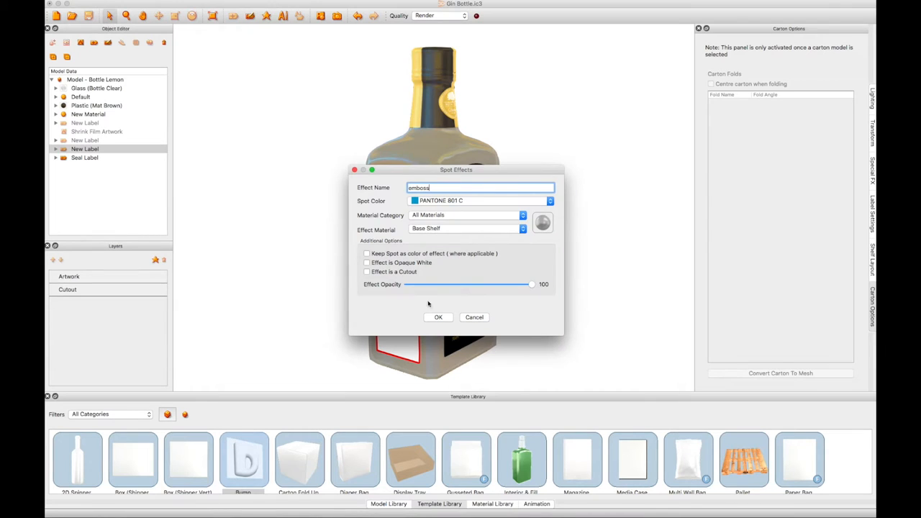
Confirm the 'emboss' PANTONE 801 C spot effect on Base Shell and select the ROYAL OAK label.
{"action": "left_click", "coordinate": [437, 318]}
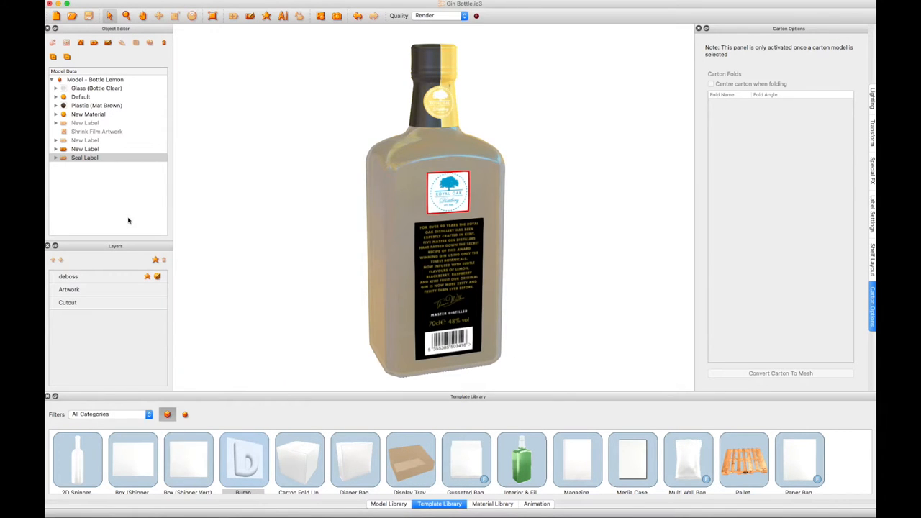
{"action": "left_click", "coordinate": [85, 148]}
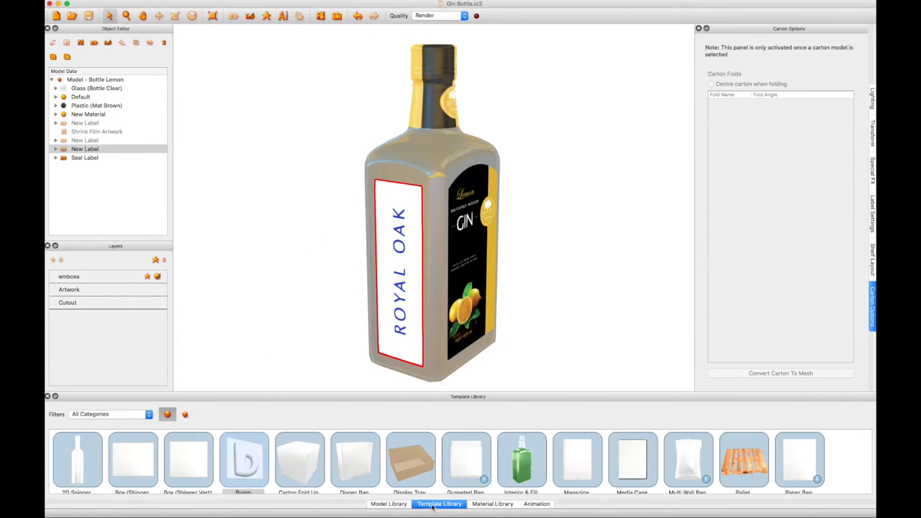
{"action": "scroll", "scroll_direction": "right", "scroll_amount": 3}
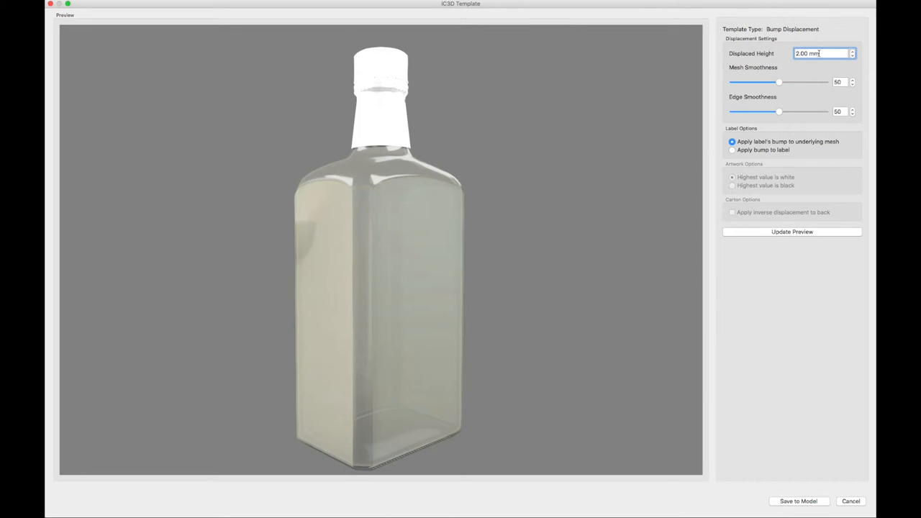
Set Displaced Height to 2.00 mm and preview the ROYAL OAK lettering raised in the glass.
{"action": "triple_click", "coordinate": [820, 53]}
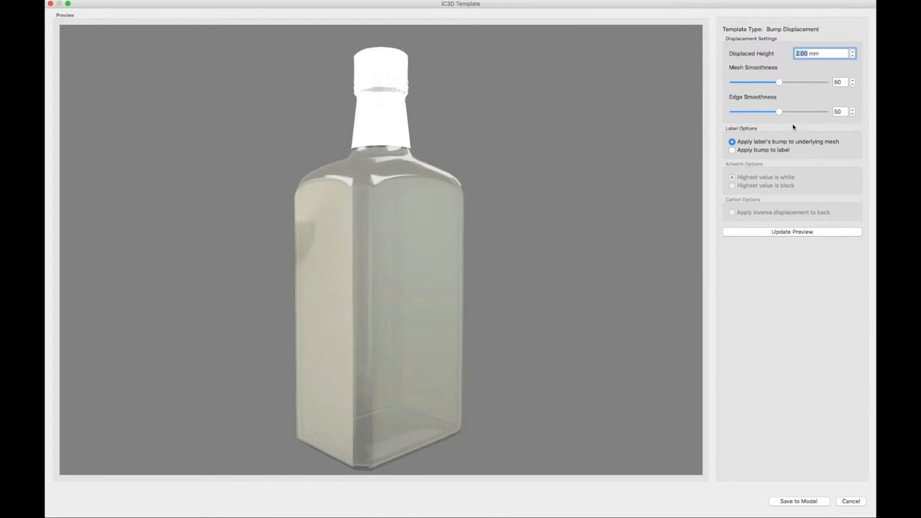
{"action": "left_click", "coordinate": [791, 230]}
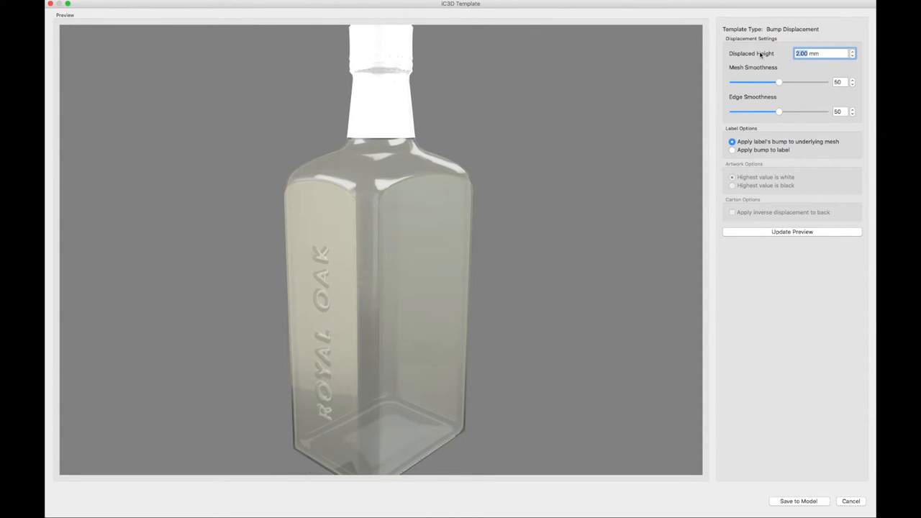
{"action": "left_click", "coordinate": [792, 230]}
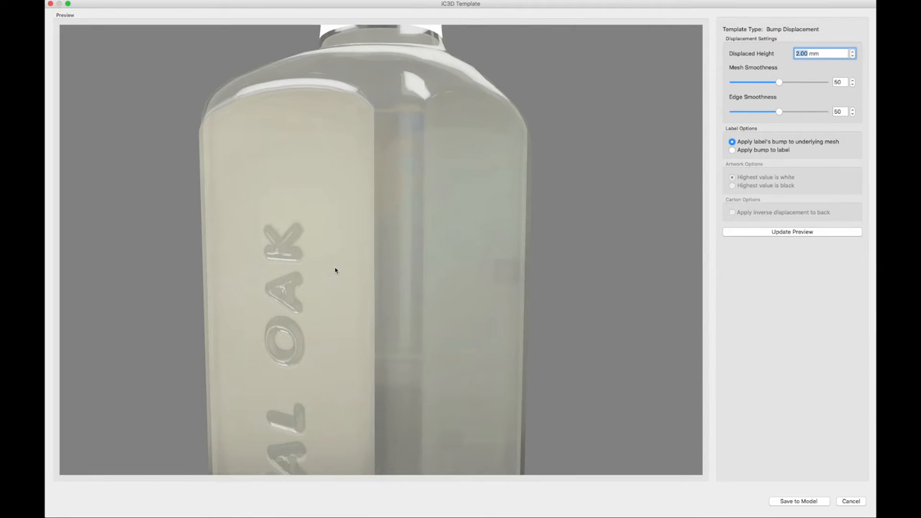
{"action": "mouse_move", "coordinate": [352, 269]}
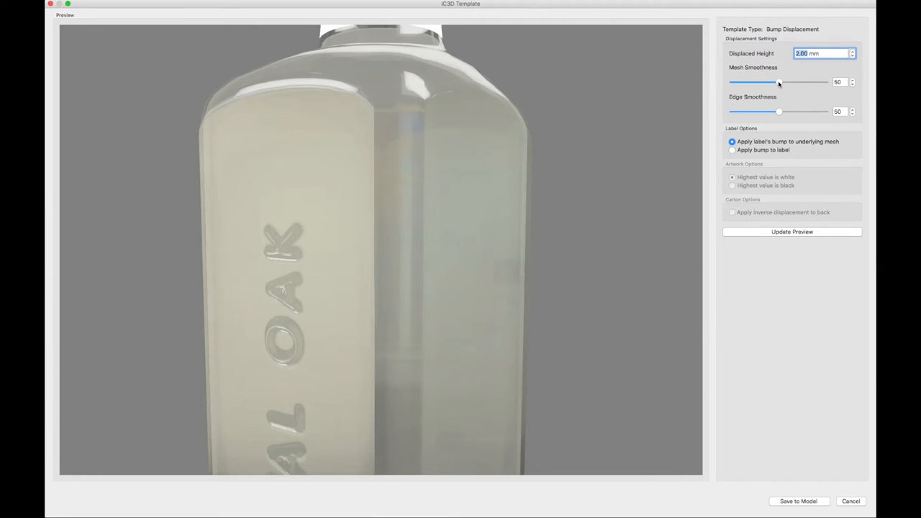
Raise Mesh Smoothness to 80 and lower Edge Smoothness toward 10, refreshing the preview between changes.
{"action": "left_click_drag", "start_coordinate": [778, 81], "coordinate": [784, 81]}
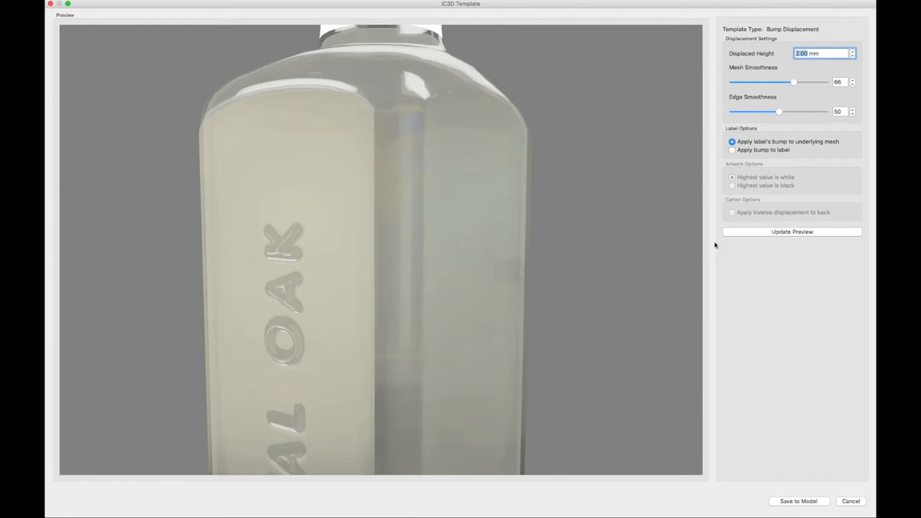
{"action": "left_click", "coordinate": [791, 230]}
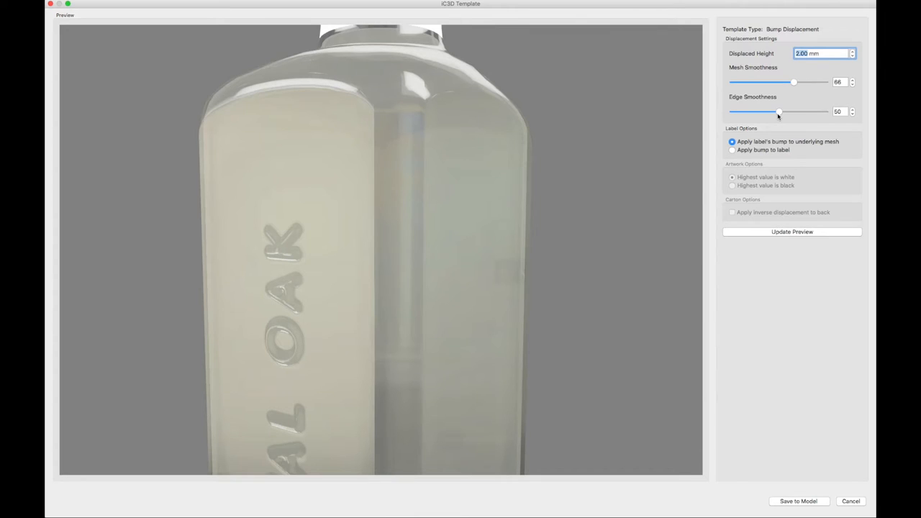
{"action": "left_click_drag", "start_coordinate": [777, 112], "coordinate": [759, 112]}
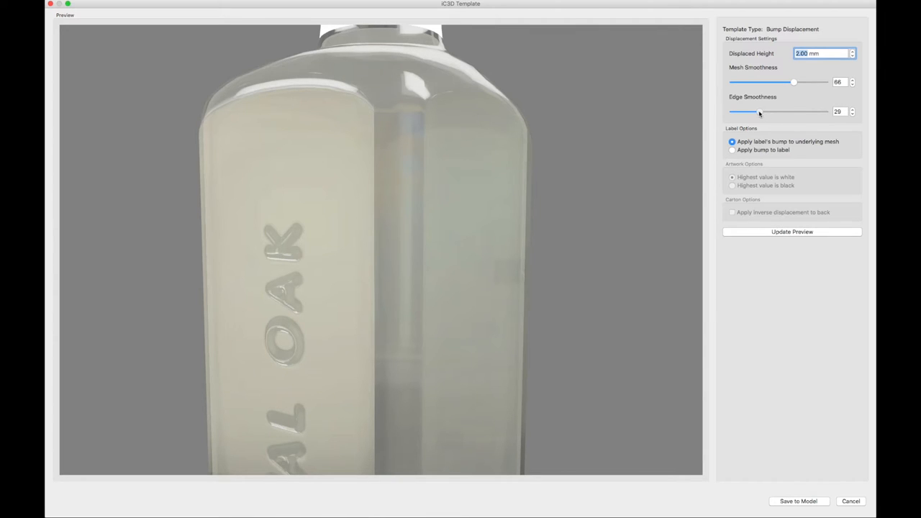
{"action": "left_click", "coordinate": [792, 230]}
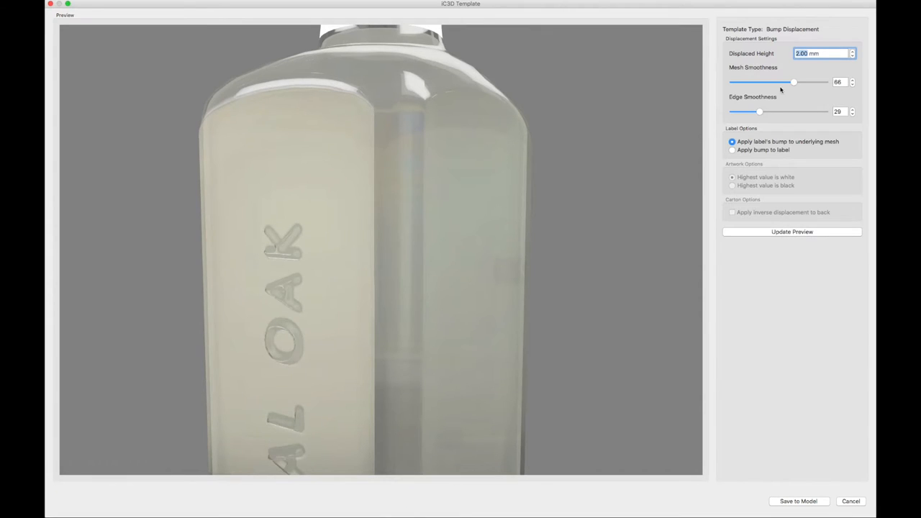
{"action": "left_click_drag", "start_coordinate": [794, 80], "coordinate": [806, 80]}
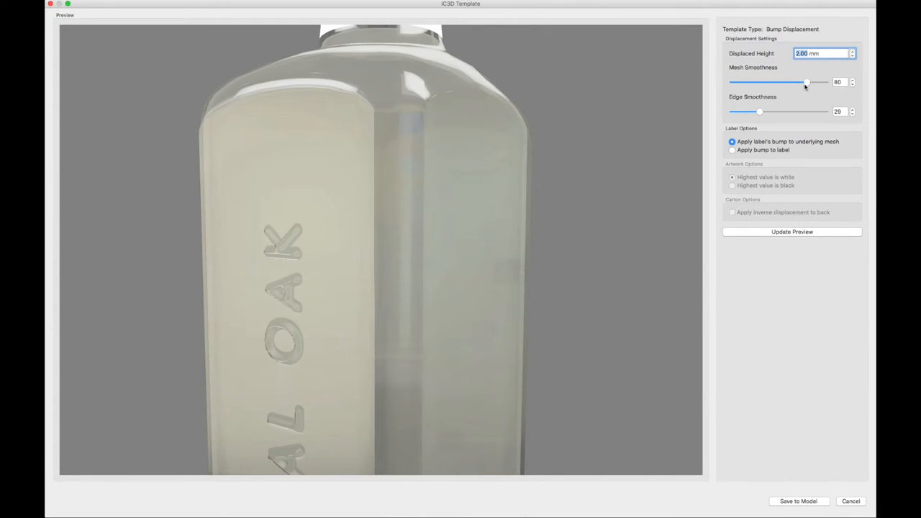
{"action": "left_click_drag", "start_coordinate": [760, 111], "coordinate": [733, 111]}
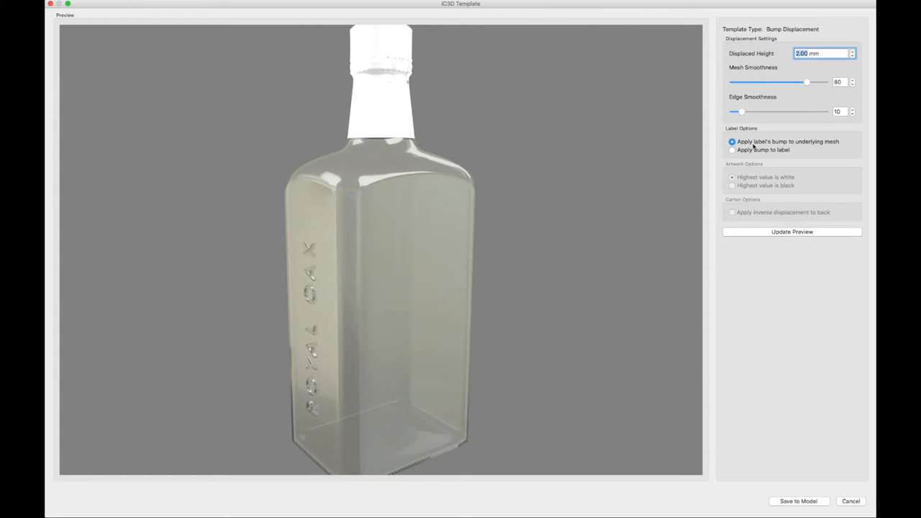
Try the bump on the label, return it to the bottle glass, and save the displacement to the model.
{"action": "left_click", "coordinate": [732, 150]}
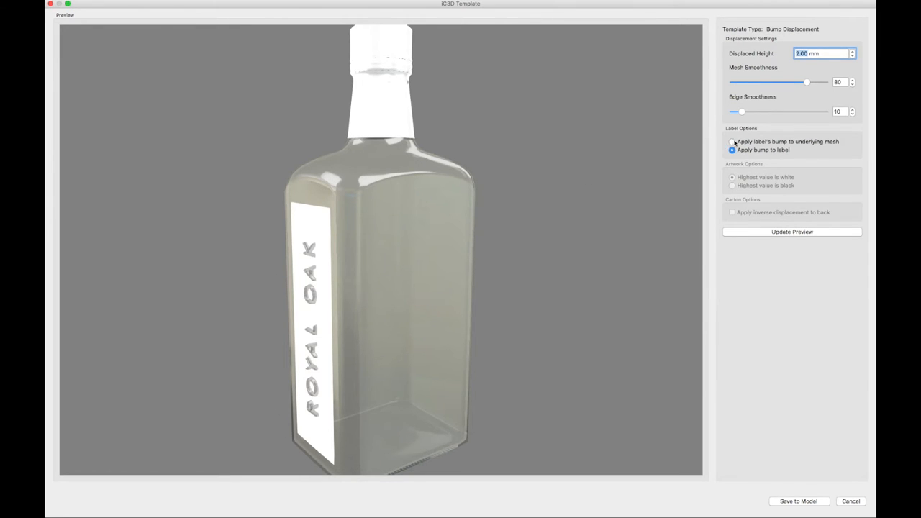
{"action": "left_click", "coordinate": [733, 141]}
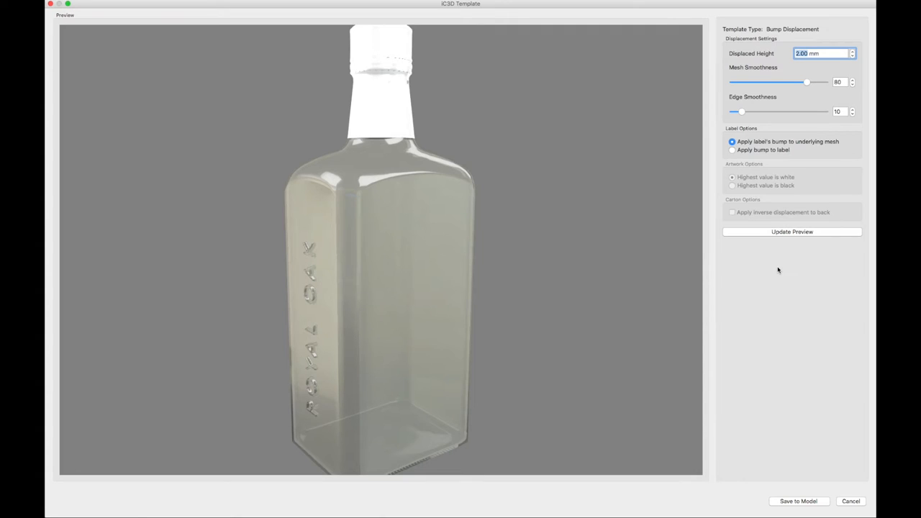
{"action": "mouse_move", "coordinate": [783, 498]}
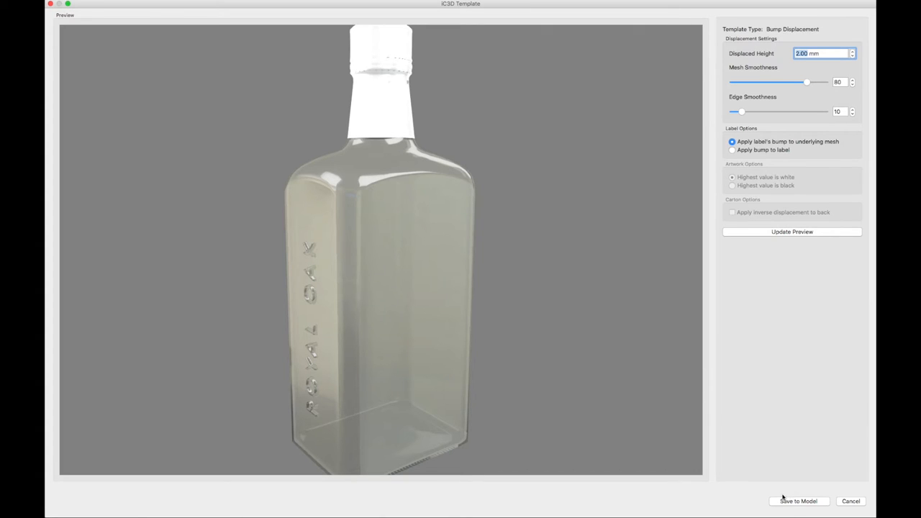
{"action": "mouse_move", "coordinate": [795, 501]}
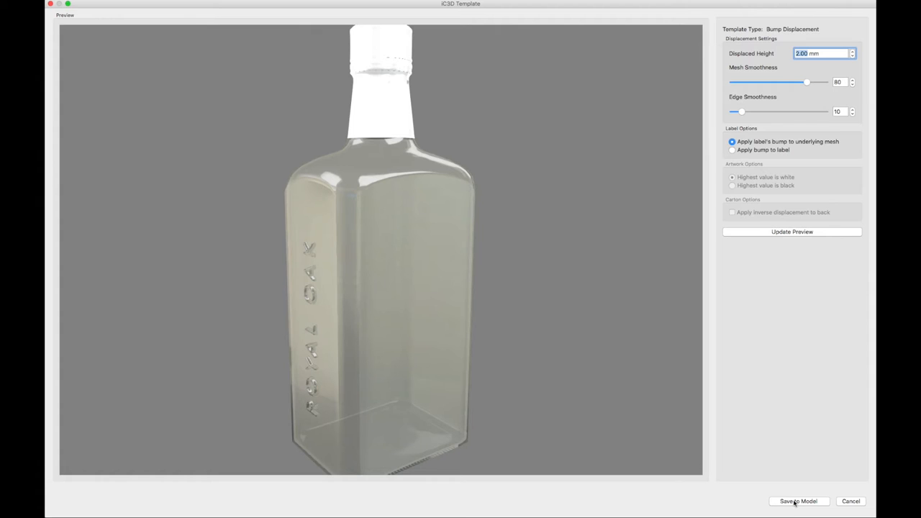
{"action": "left_click", "coordinate": [798, 501]}
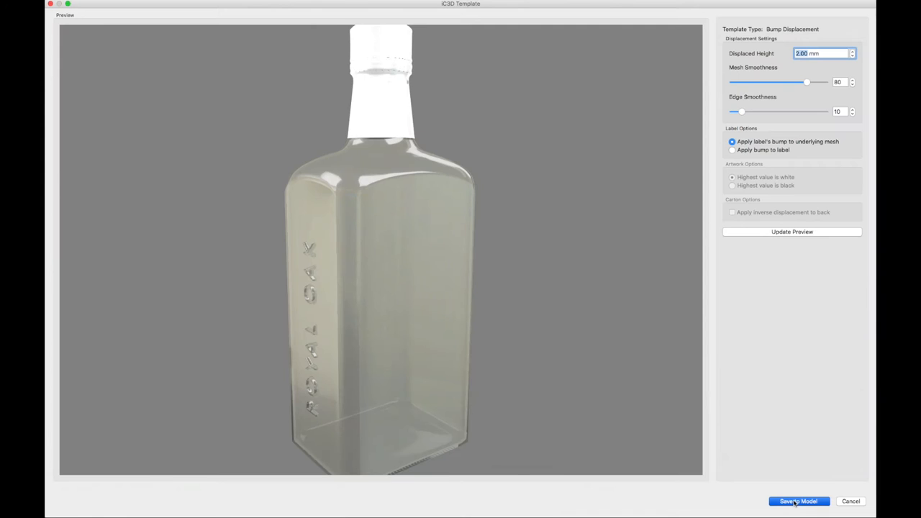
Load the Gold Chrome gin bottle texture file with its Base Artwork.
{"action": "left_click", "coordinate": [797, 501]}
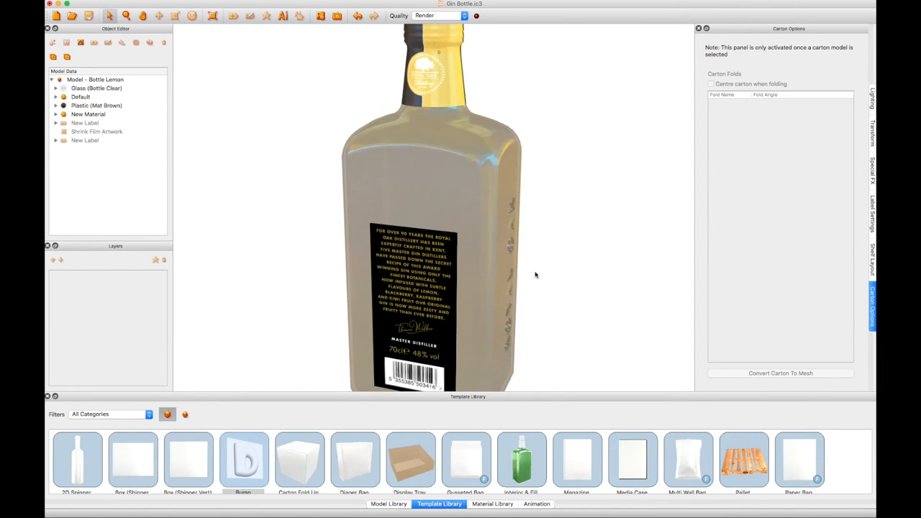
{"action": "left_click", "coordinate": [159, 3]}
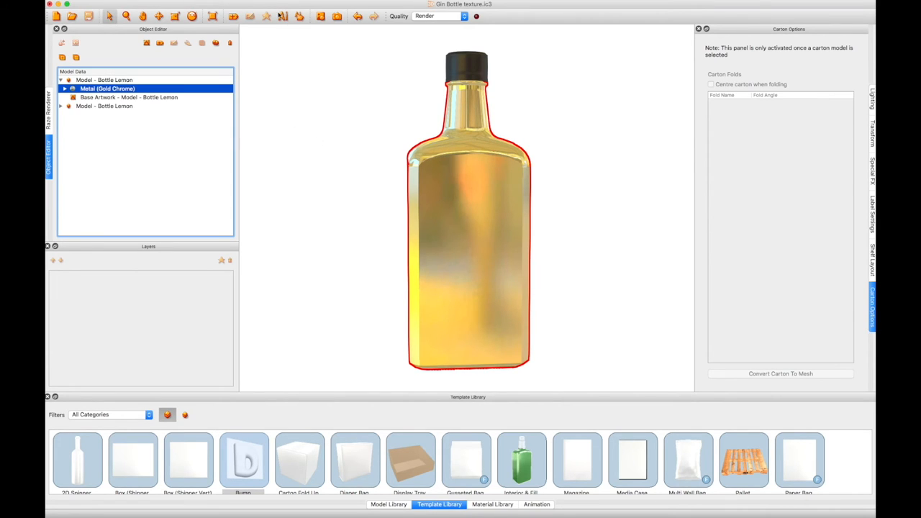
{"action": "mouse_move", "coordinate": [279, 47]}
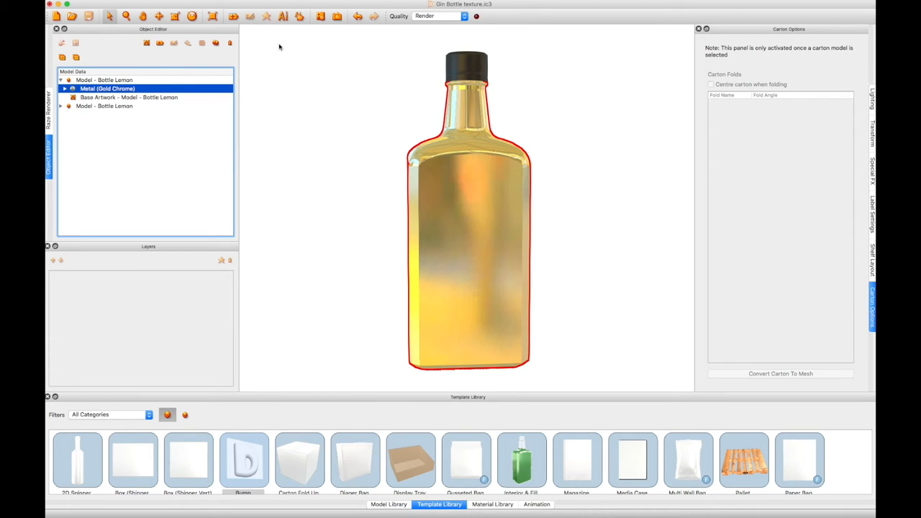
{"action": "mouse_move", "coordinate": [282, 20]}
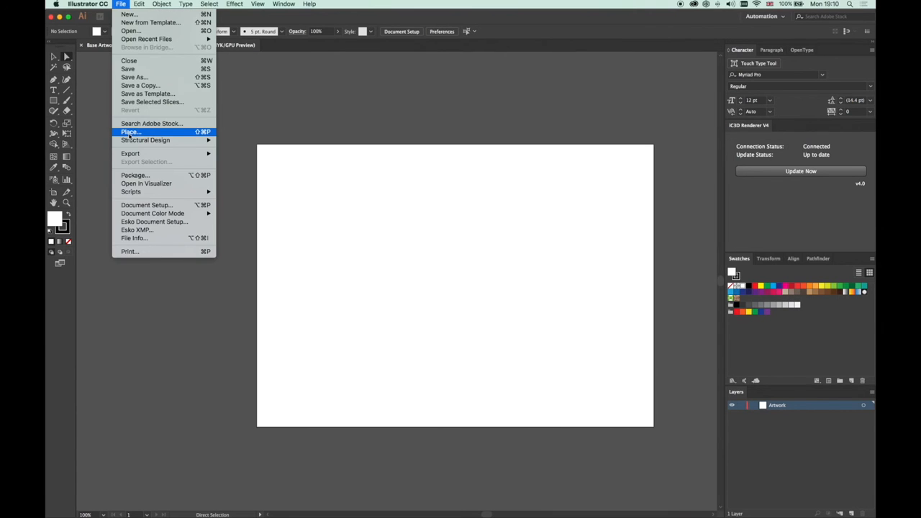
Place the black tree logo and export the artwork as a High (300 ppi) PNG.
{"action": "left_click", "coordinate": [129, 133]}
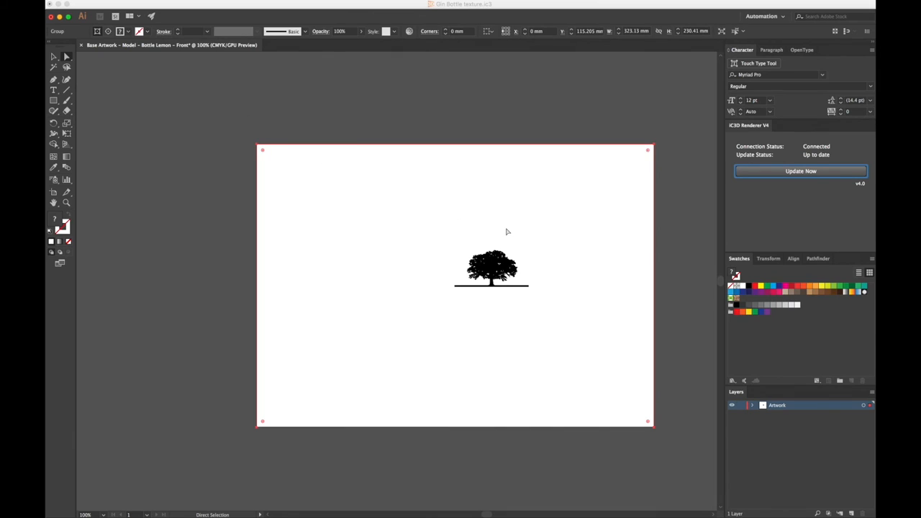
{"action": "left_click", "coordinate": [121, 4]}
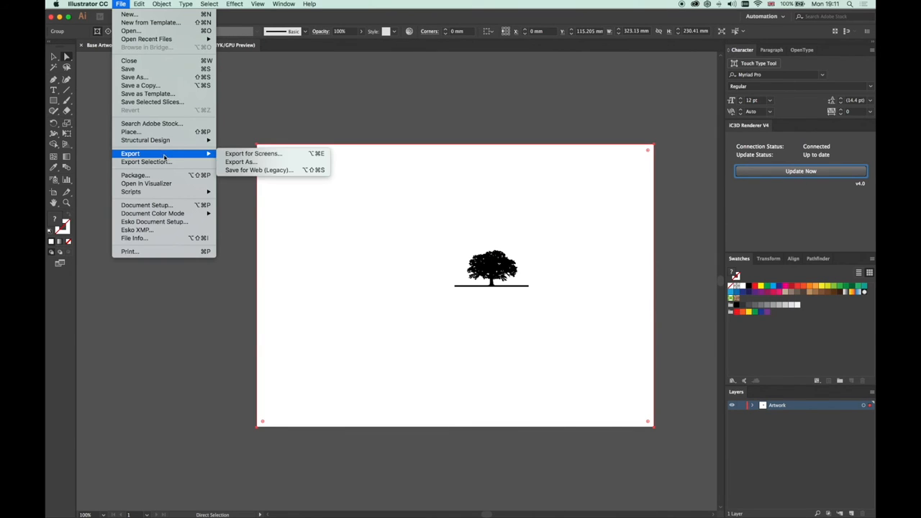
{"action": "left_click", "coordinate": [240, 161]}
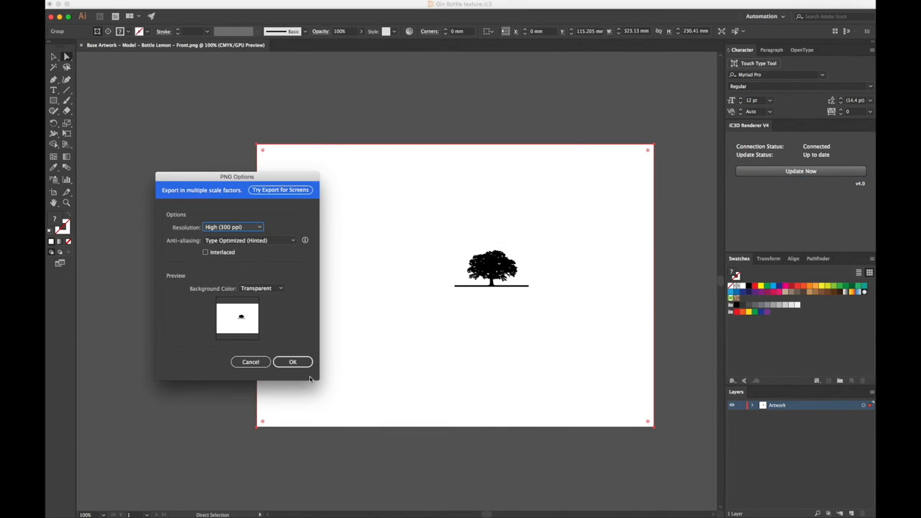
{"action": "left_click", "coordinate": [294, 361]}
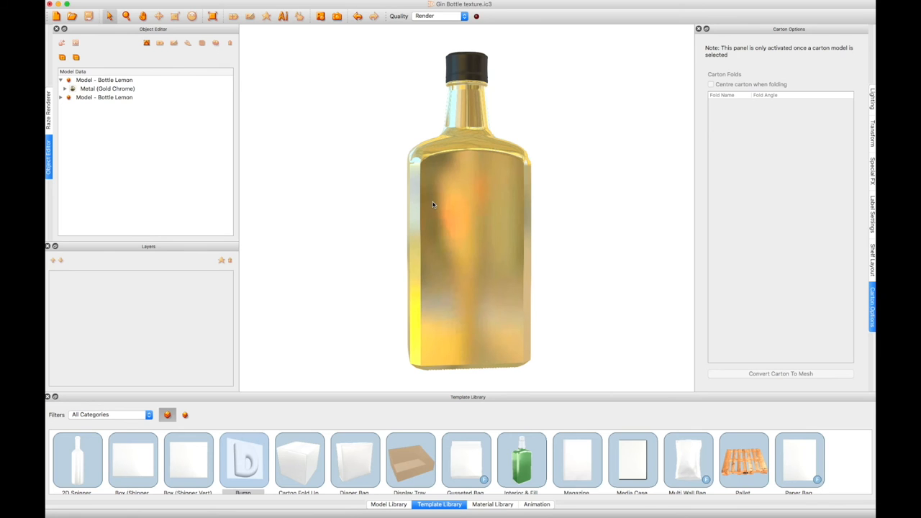
Select the bottle's Metal (Gold Chrome) material and bring up its Material Editor.
{"action": "left_click", "coordinate": [103, 81]}
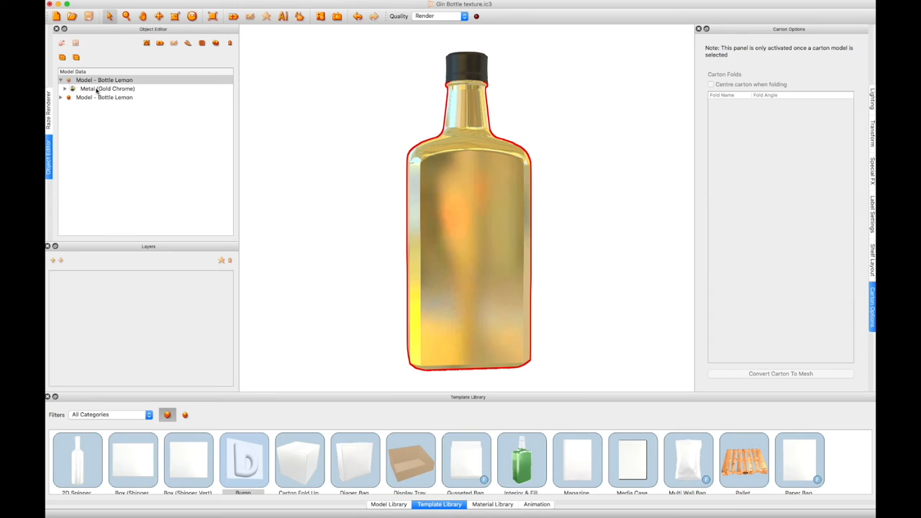
{"action": "left_click", "coordinate": [106, 88]}
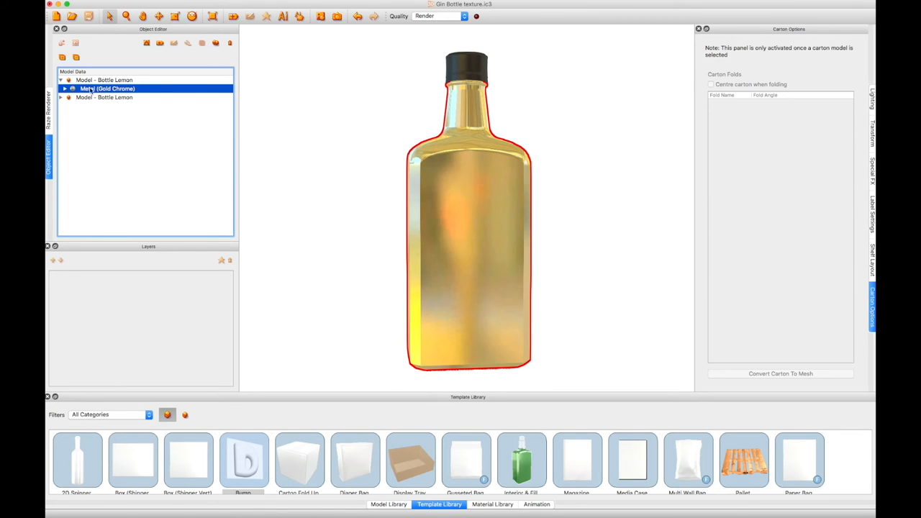
{"action": "double_click", "coordinate": [107, 88]}
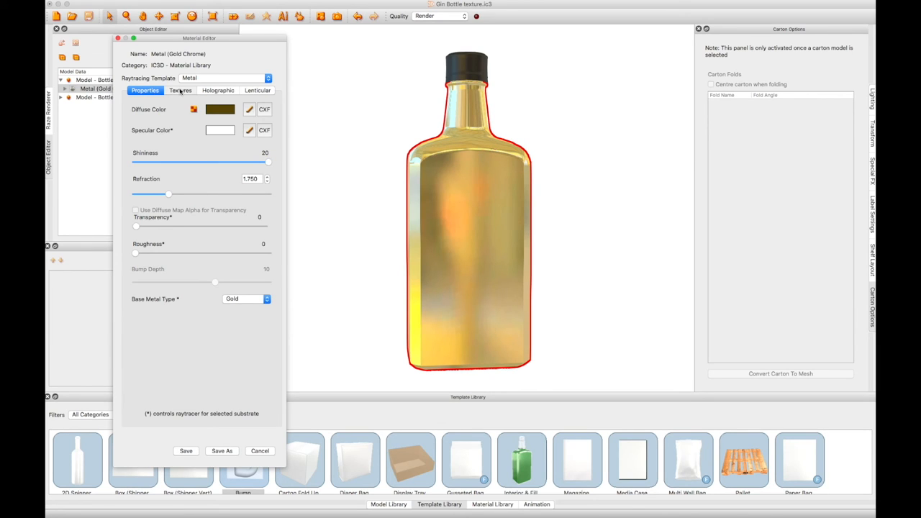
Enable Bump Map under Textures, load the exported tree PNG, and save the material.
{"action": "left_click", "coordinate": [181, 89]}
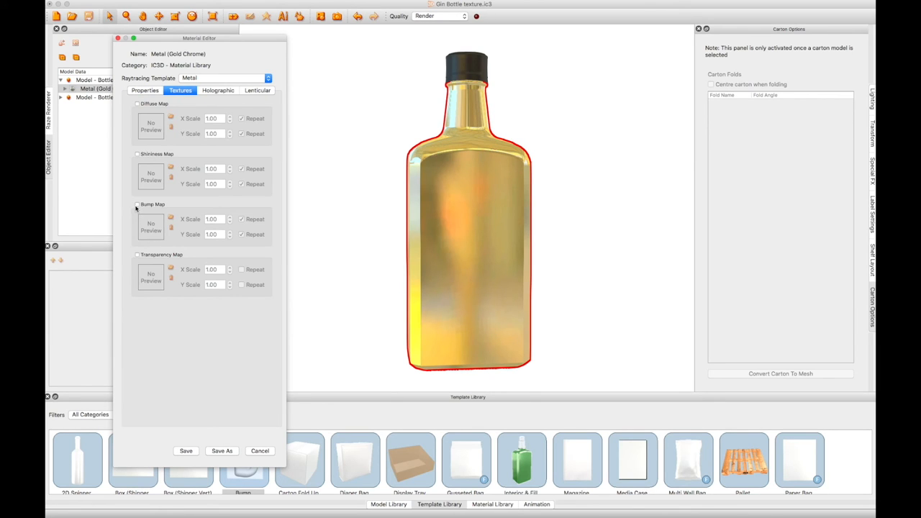
{"action": "mouse_move", "coordinate": [138, 207]}
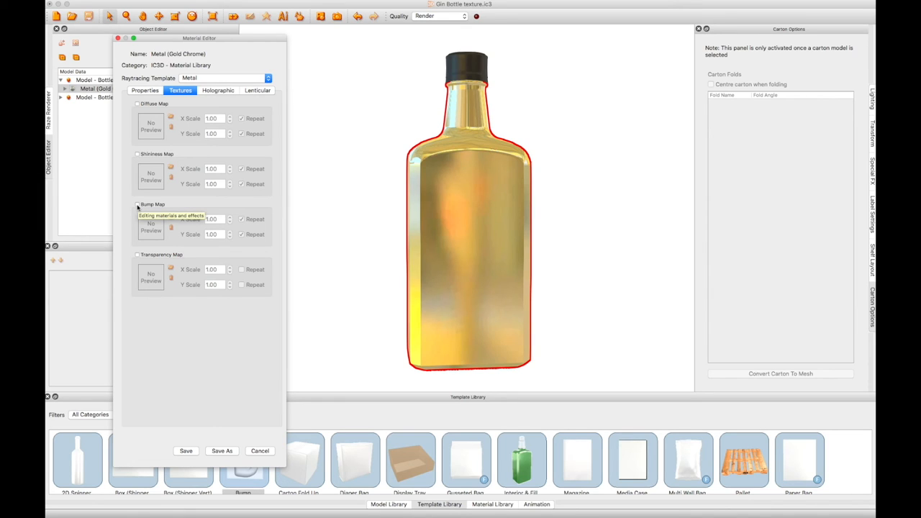
{"action": "left_click", "coordinate": [138, 204]}
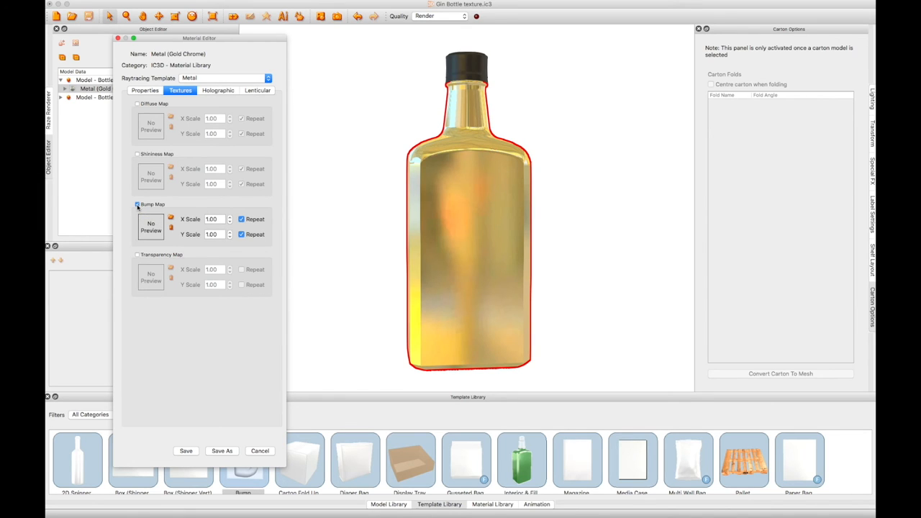
{"action": "left_click", "coordinate": [138, 204]}
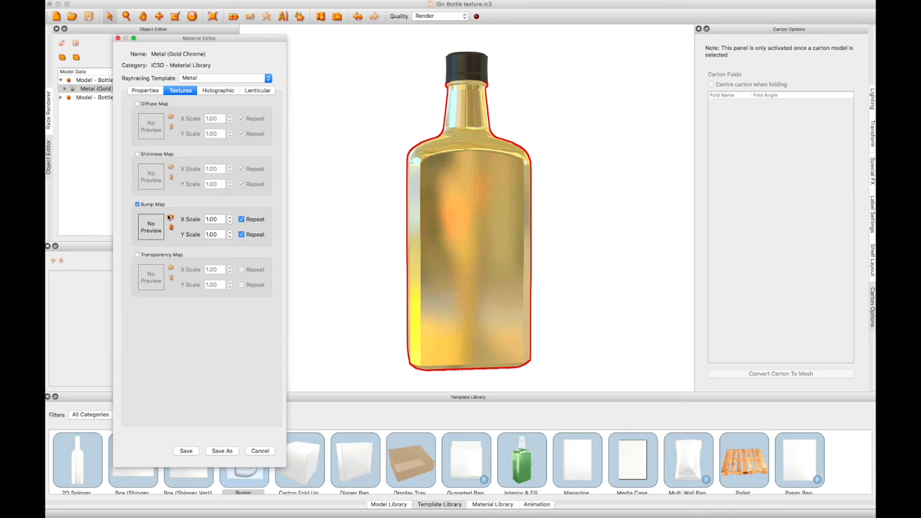
{"action": "left_click", "coordinate": [151, 227]}
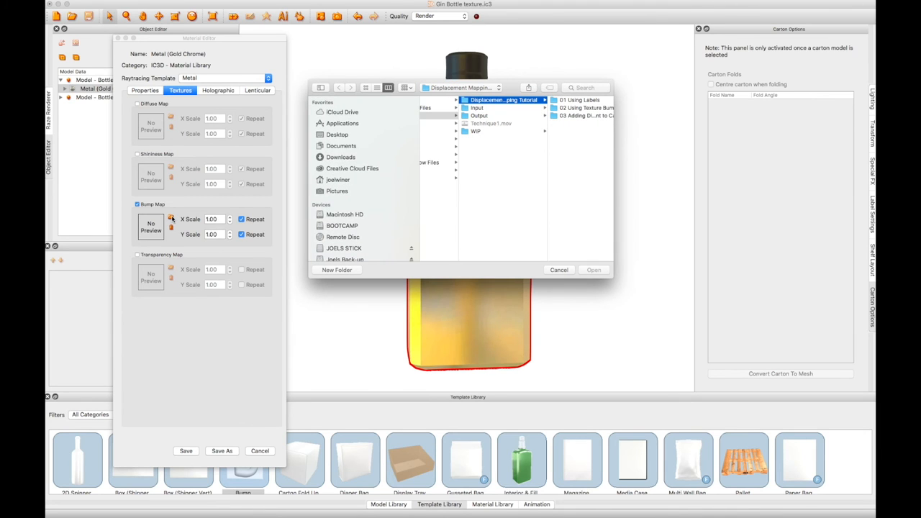
{"action": "left_click", "coordinate": [482, 107]}
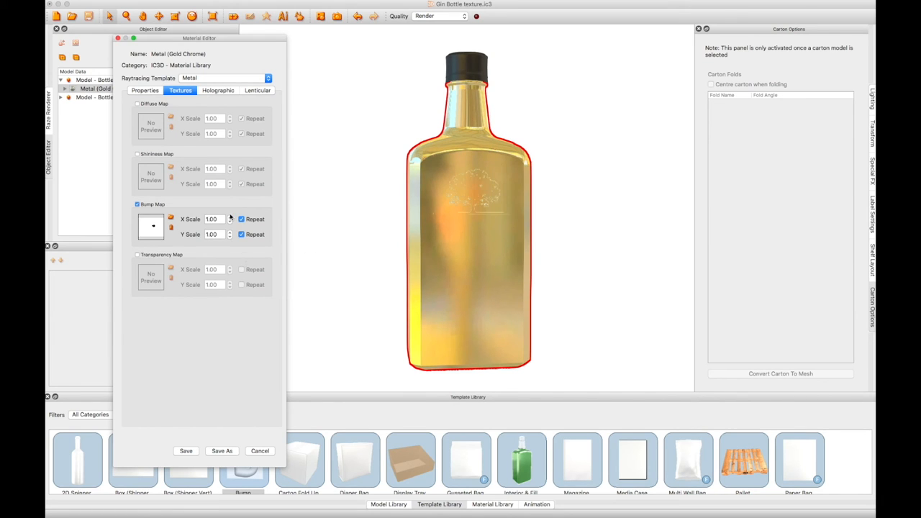
{"action": "left_click", "coordinate": [144, 89]}
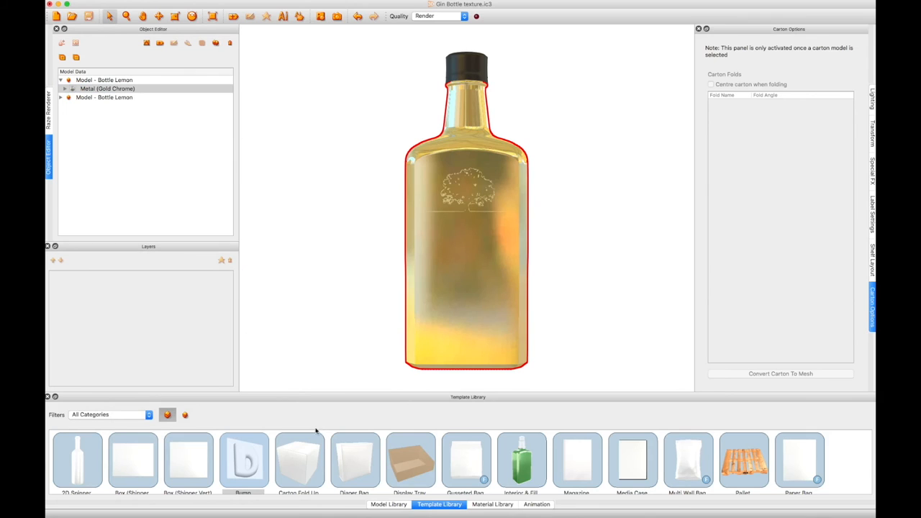
Start the Bump Displacement template for the gold chrome bottle.
{"action": "left_click", "coordinate": [244, 459]}
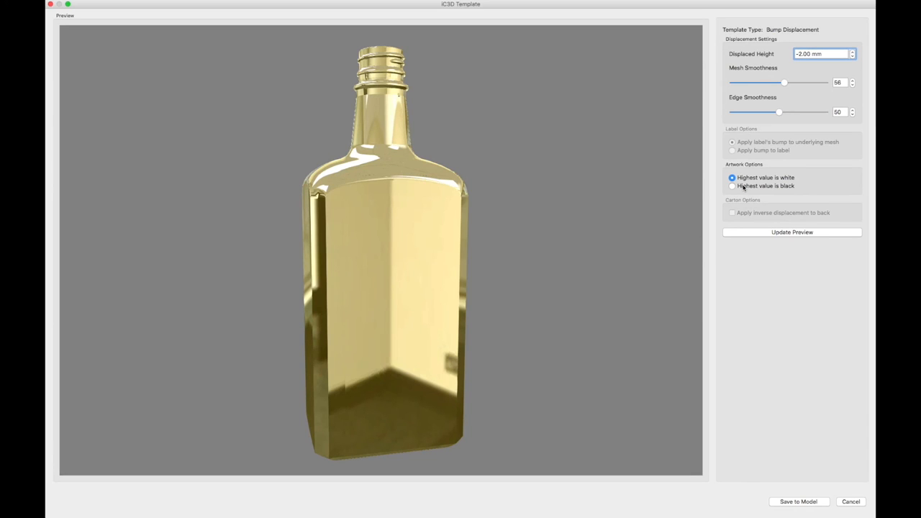
Set black as highest with −2 mm displaced height, update the preview and save to the model.
{"action": "left_click", "coordinate": [732, 186]}
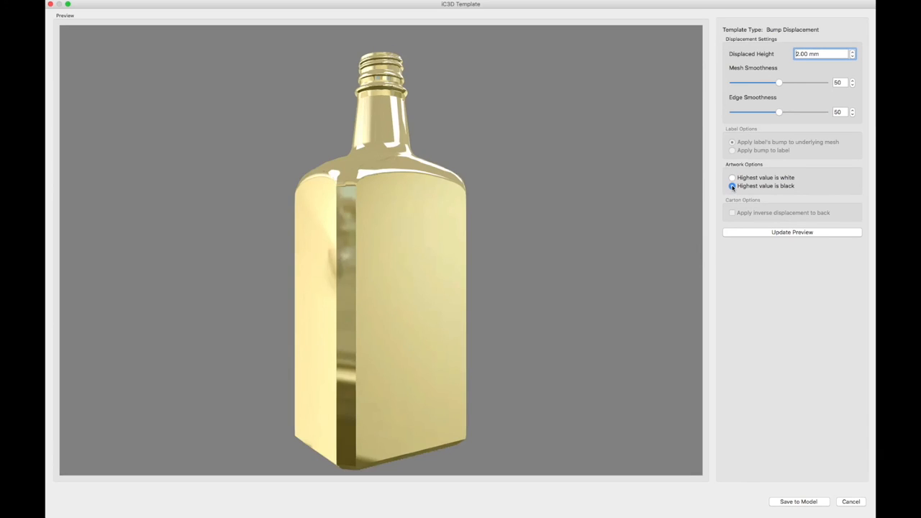
{"action": "left_click", "coordinate": [732, 185]}
{"action": "type", "text": "-2"}
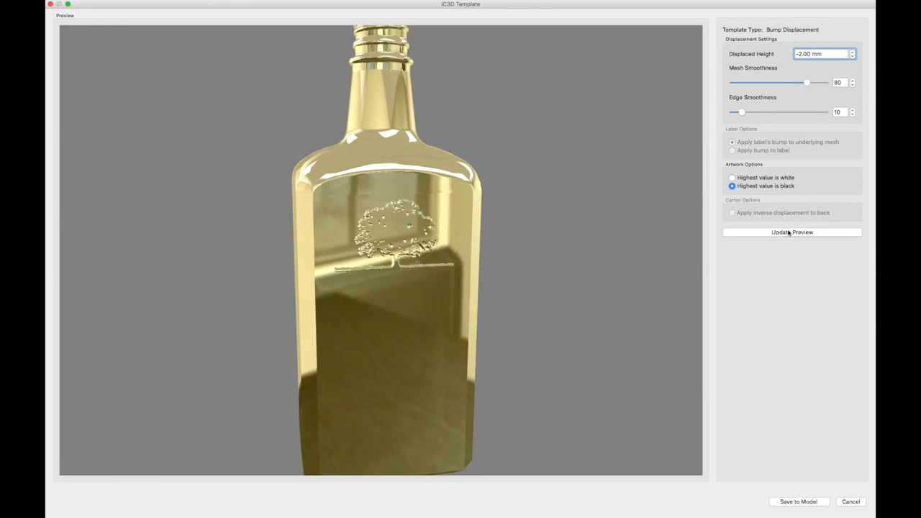
{"action": "left_click", "coordinate": [791, 232]}
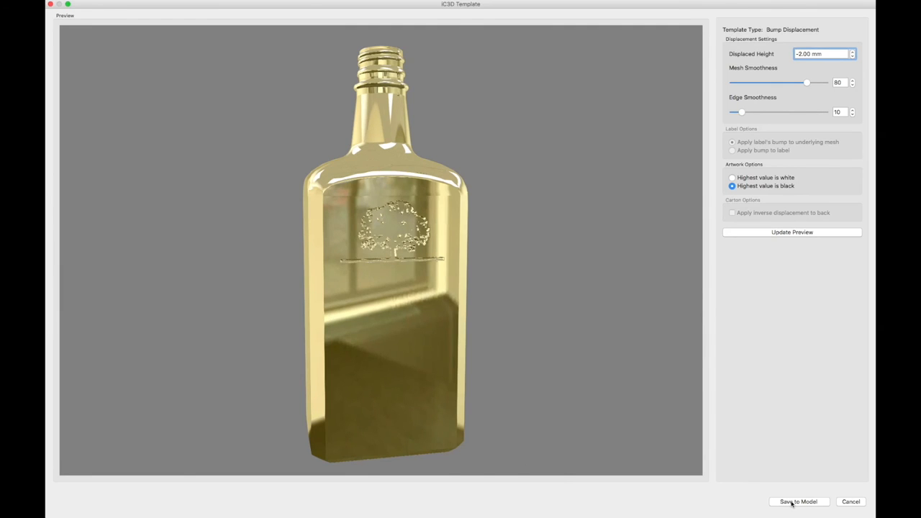
{"action": "left_click", "coordinate": [797, 500]}
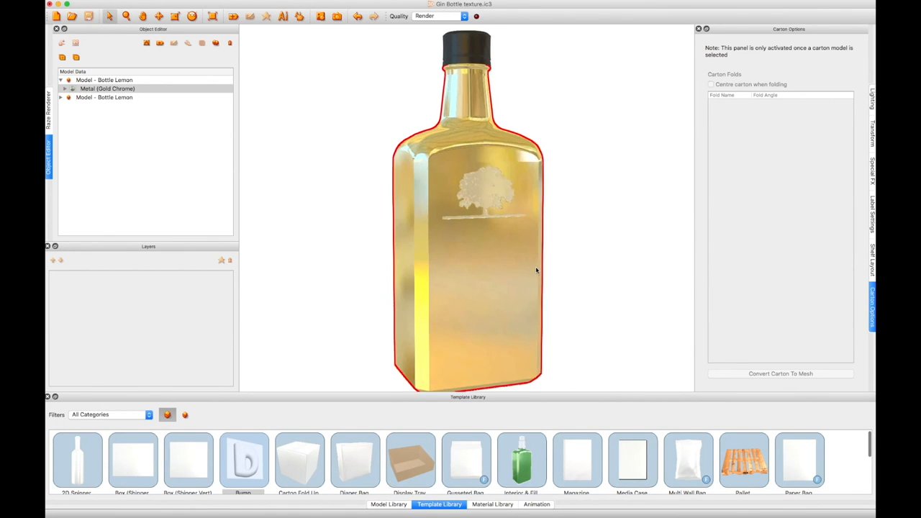
Show the Ray Renderer panel to preview the debossed tree logo ray-traced.
{"action": "left_click", "coordinate": [160, 4]}
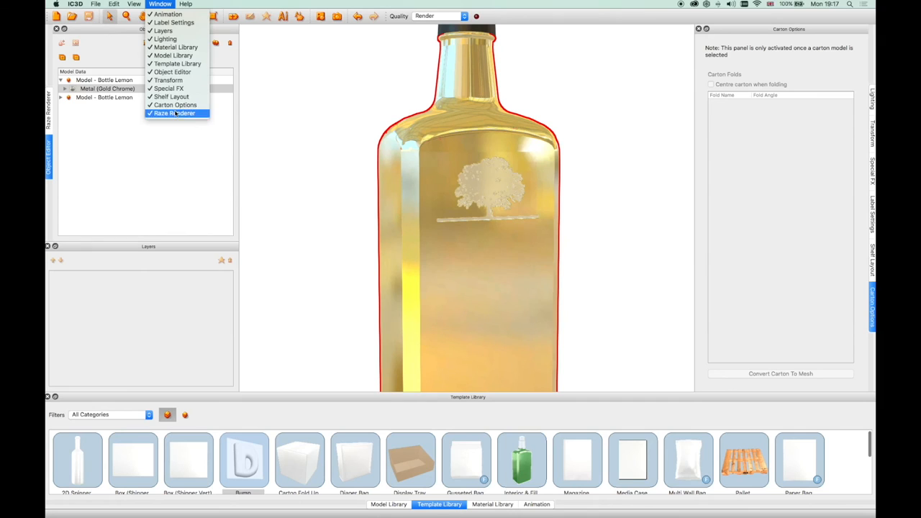
{"action": "left_click", "coordinate": [174, 113]}
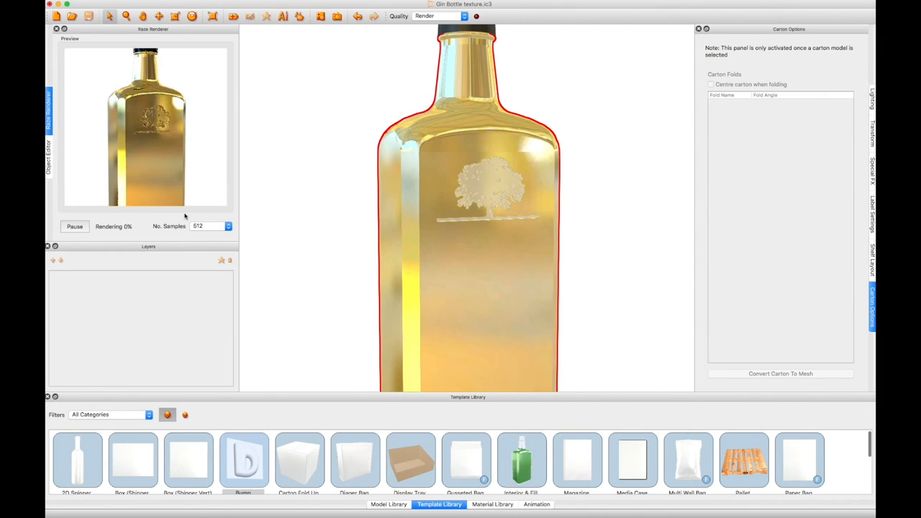